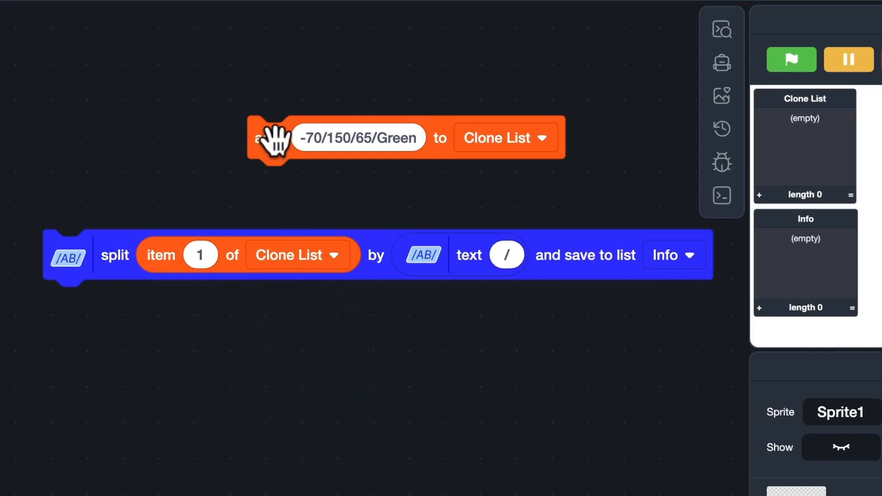
Step: Add -70/150/65/Green to Clone List and split it into Info as -70, 150, 65, Green
left_click(265, 138)
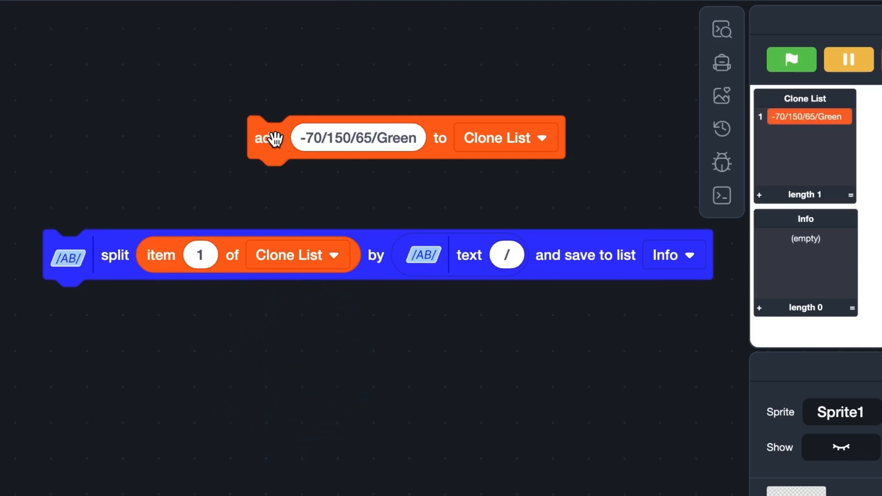
left_click(67, 255)
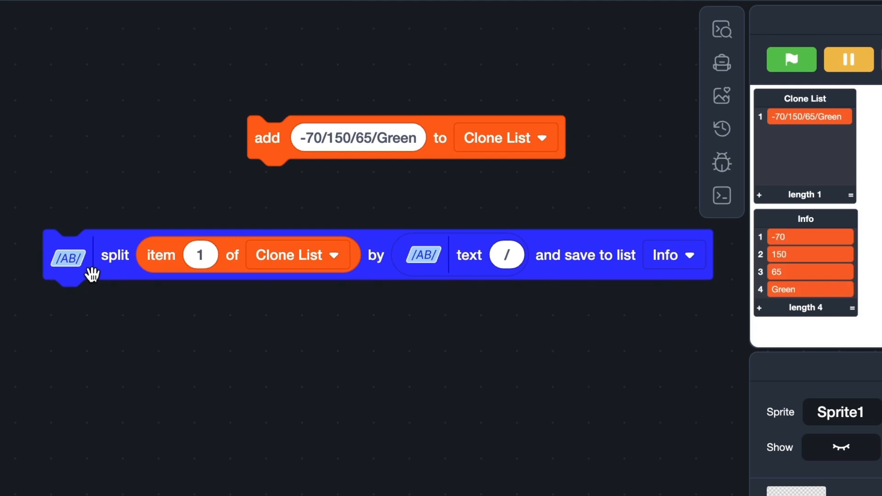
mouse_move(838, 309)
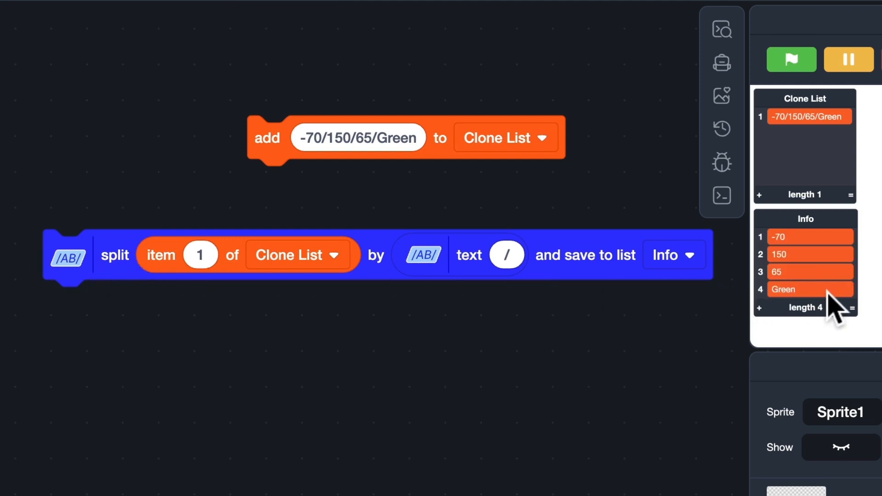
mouse_move(855, 353)
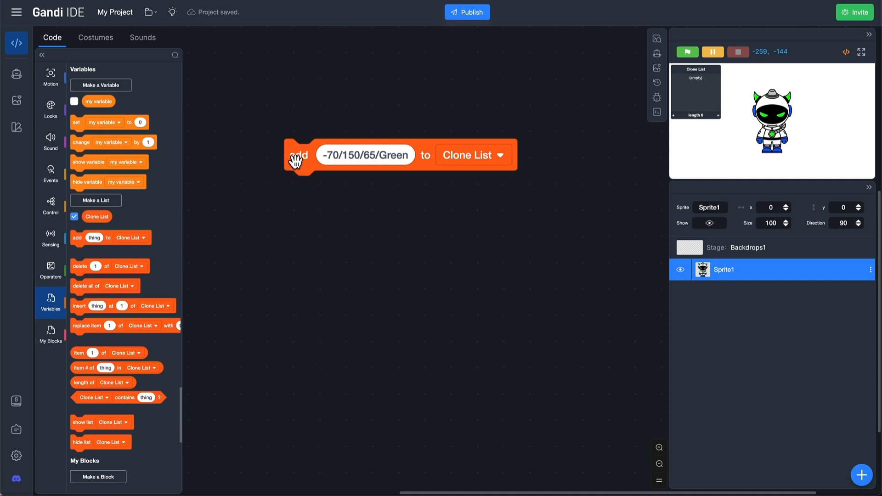
Step: Make a new list named Info, kept for all sprites
left_click(298, 155)
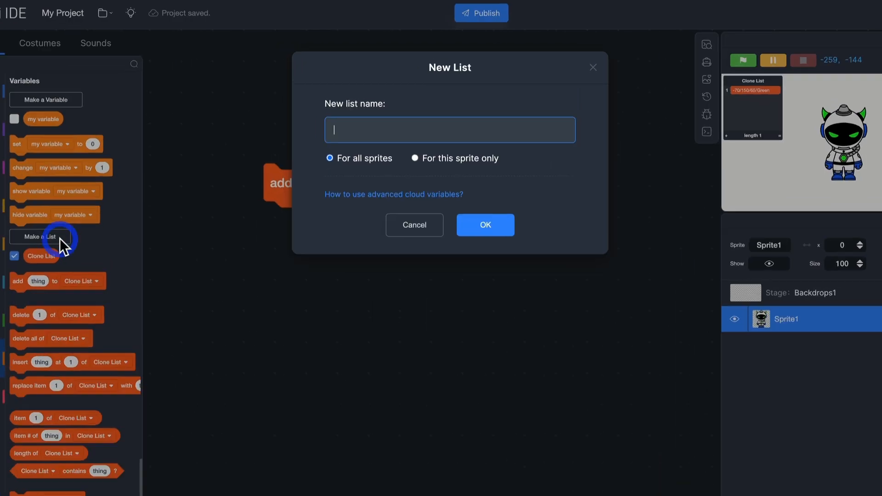
type("Info")
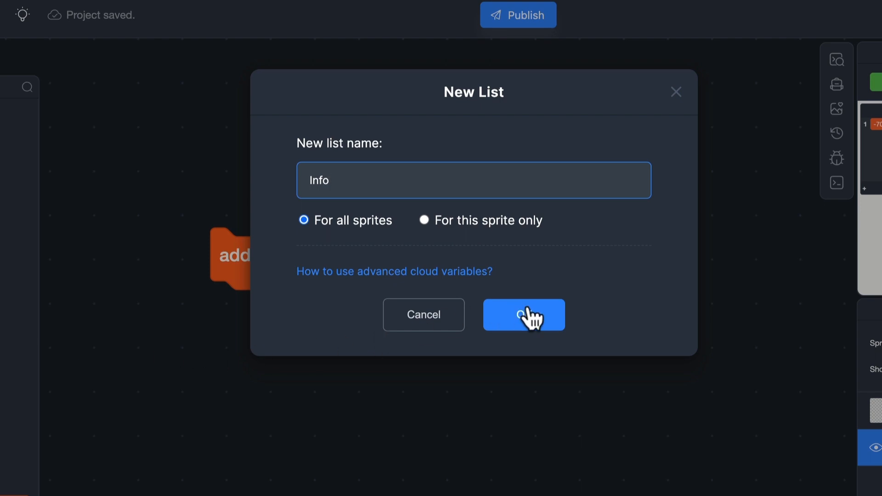
left_click(523, 314)
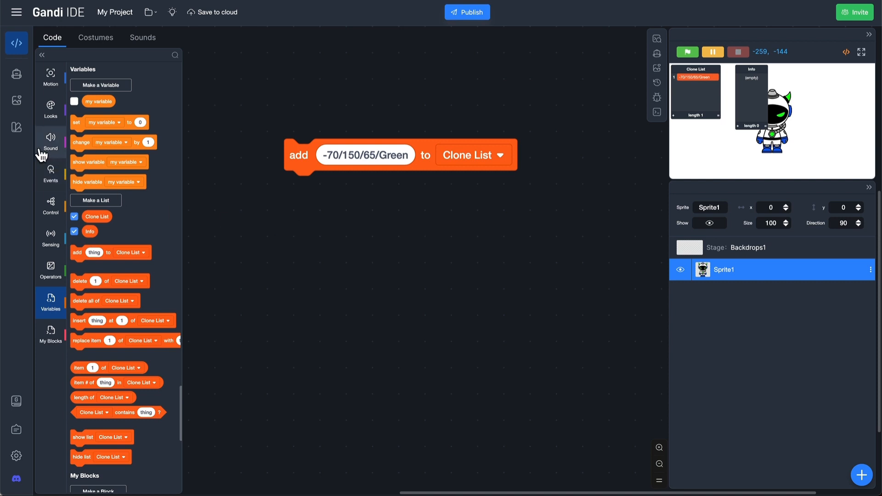
Step: Install the community Regular expression VI extension and return to the Code view
left_click(17, 127)
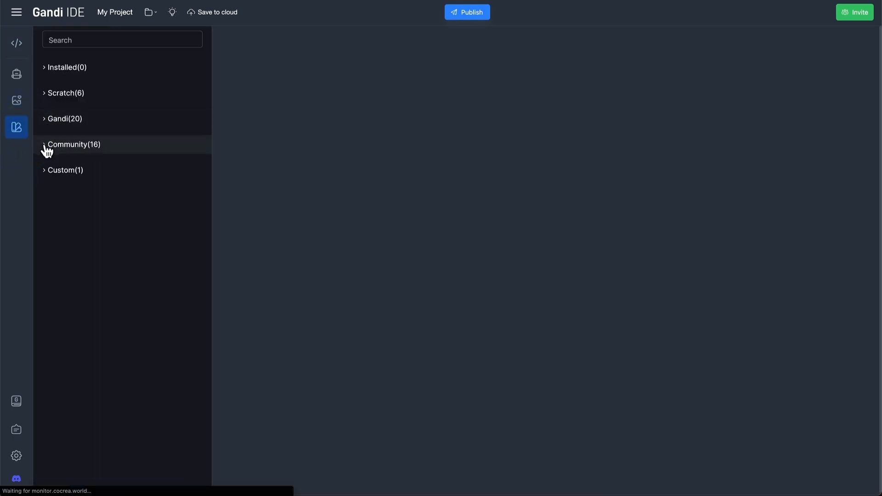
left_click(73, 144)
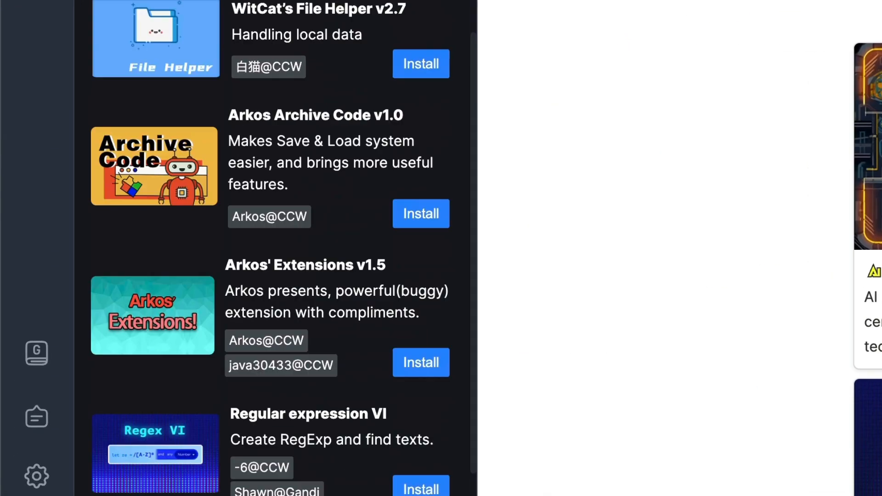
scroll("down", 3)
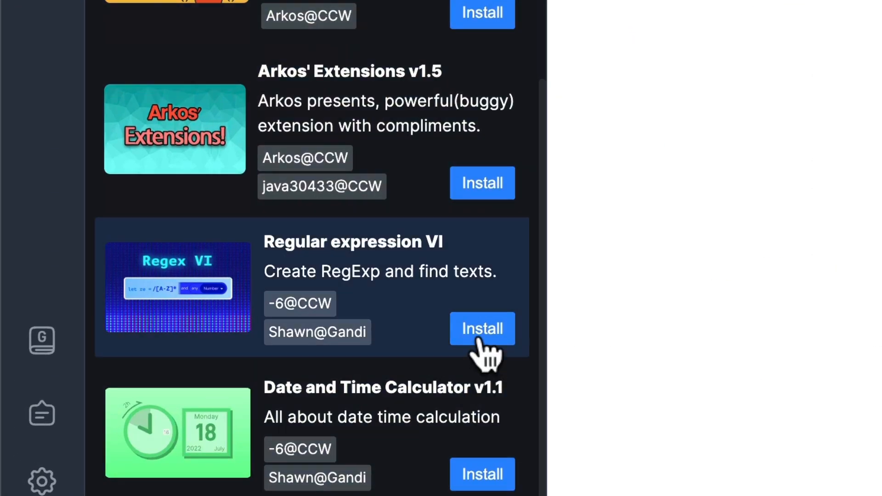
left_click(482, 329)
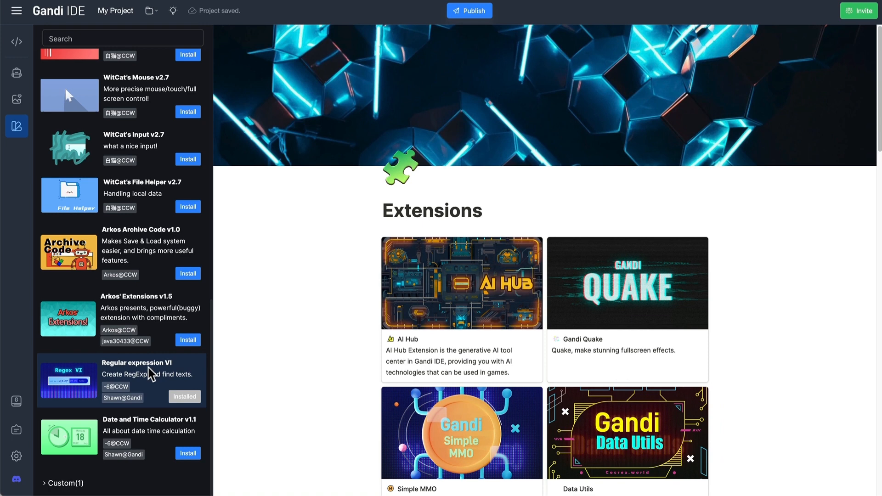
left_click(16, 41)
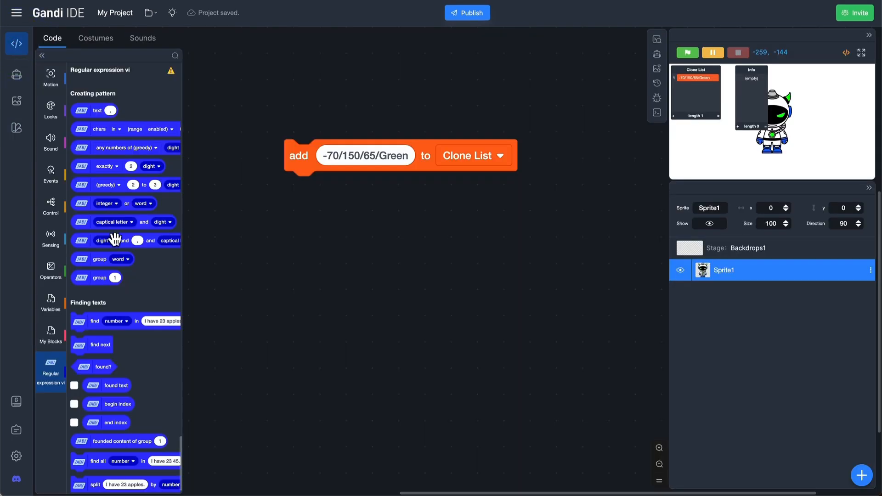
mouse_move(122, 278)
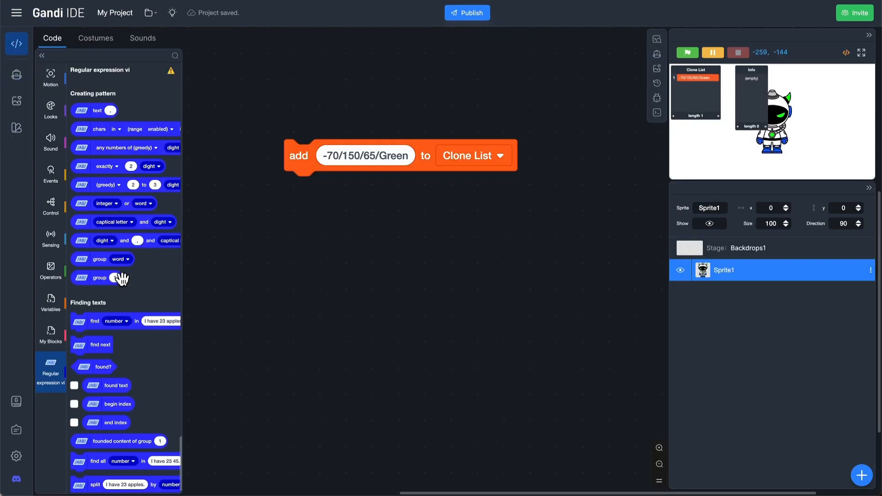
Step: Place a regex split block that splits text at "/" into the Info list
scroll("down", 3)
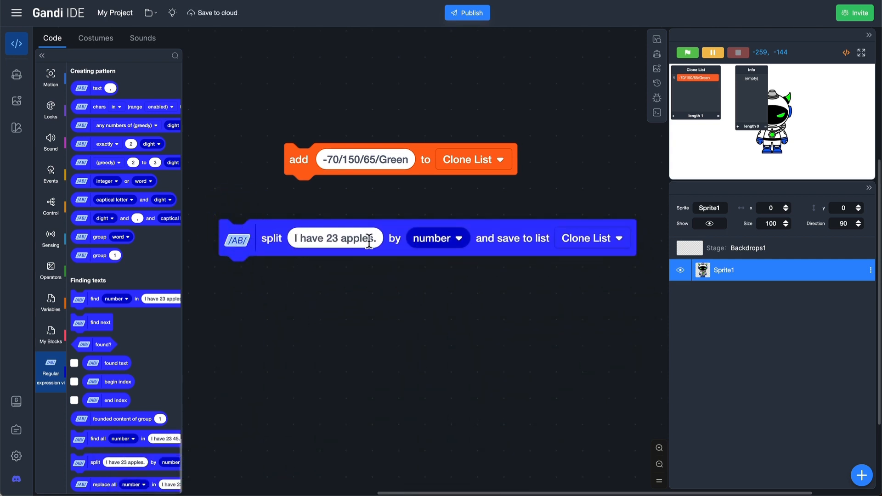
left_click(437, 238)
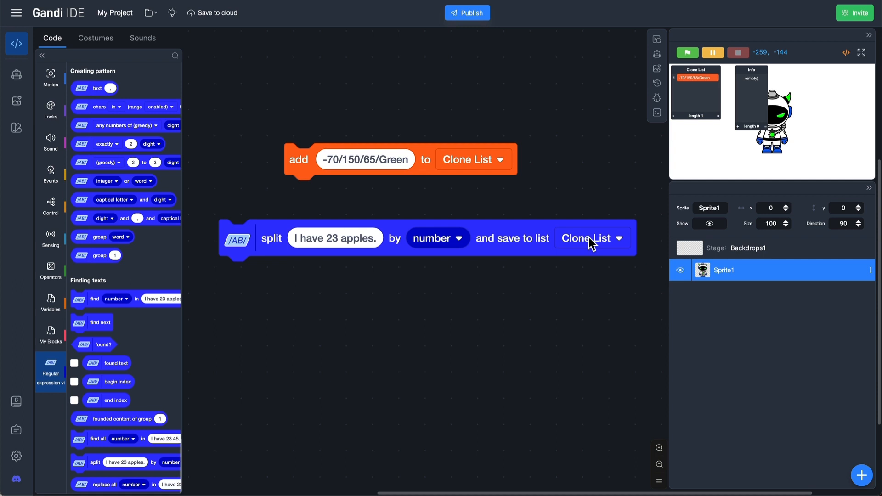
left_click(587, 238)
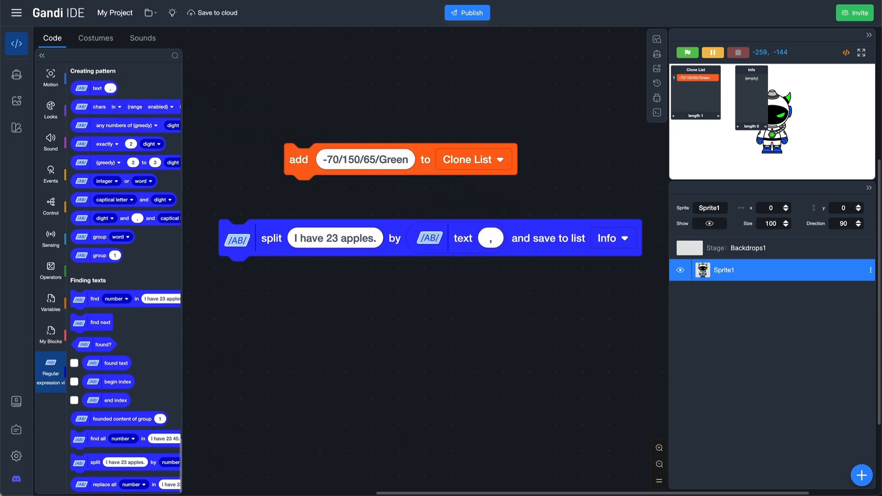
left_click(491, 237)
type("/")
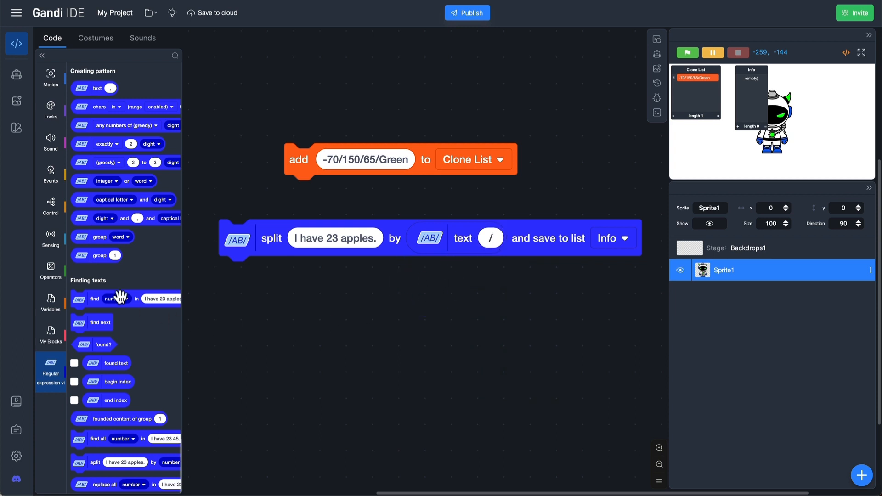
left_click(50, 303)
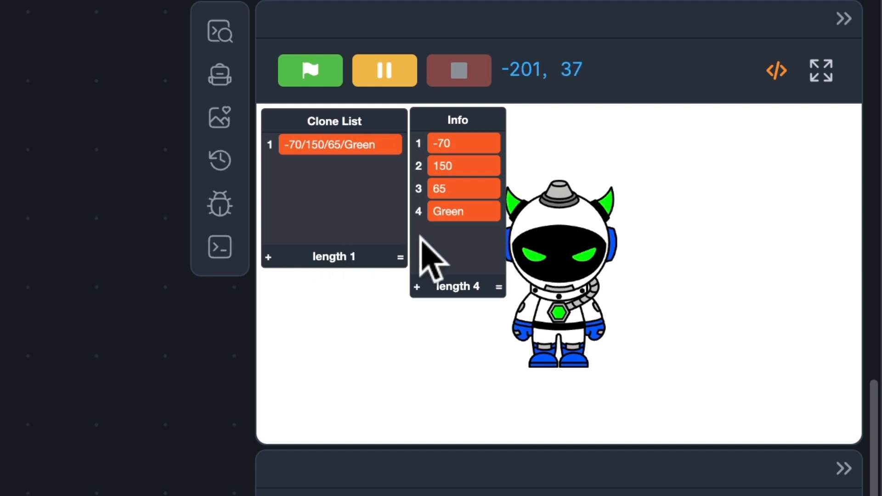
mouse_move(431, 249)
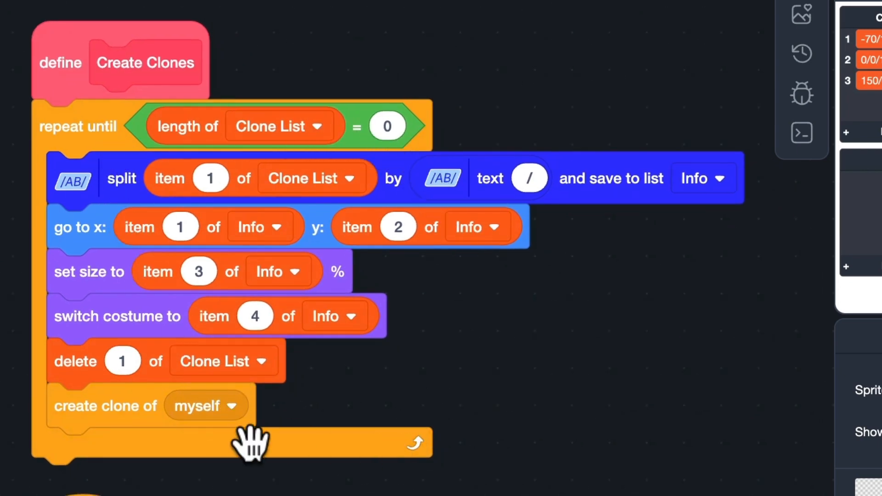
mouse_move(509, 472)
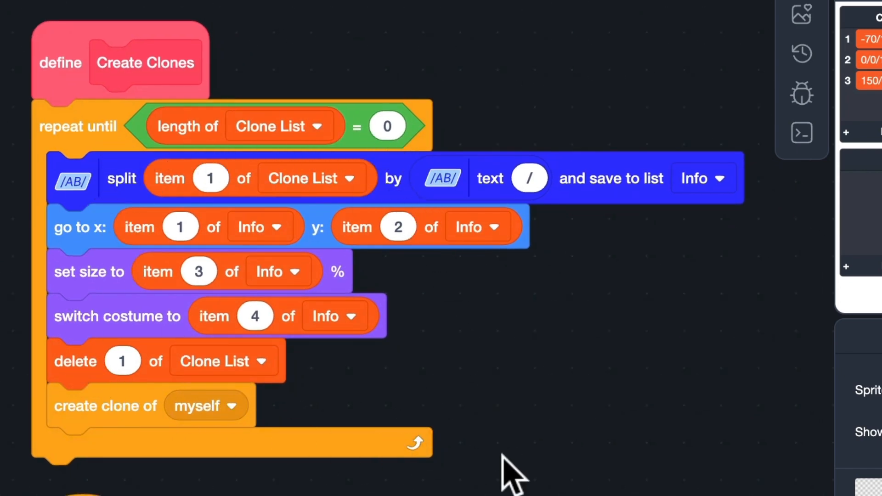
mouse_move(729, 292)
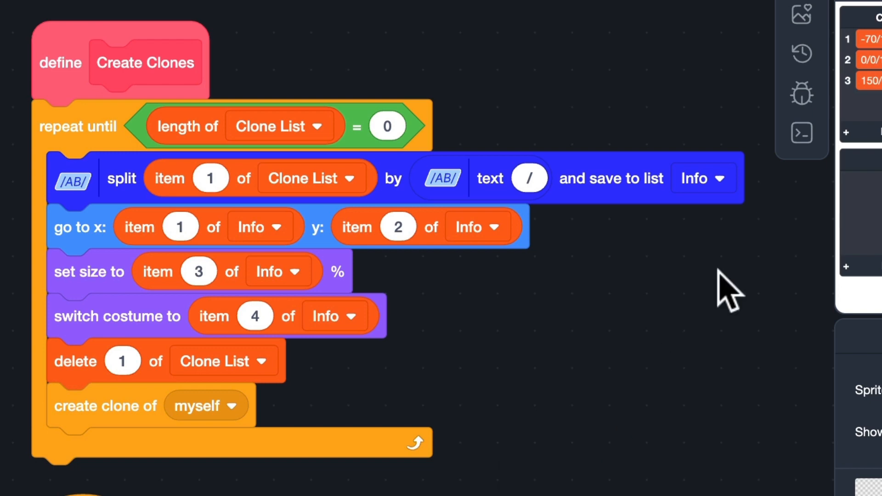
Step: Run the project so green, yellow and red circle clones appear on stage
left_click(550, 43)
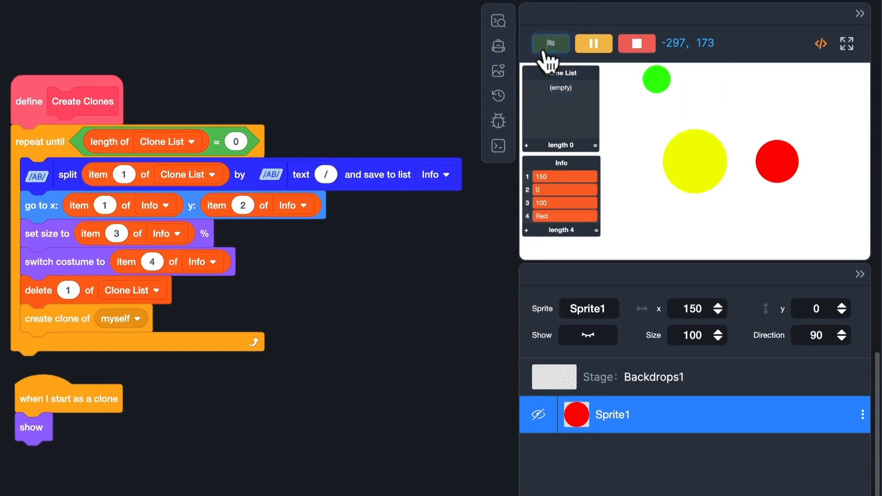